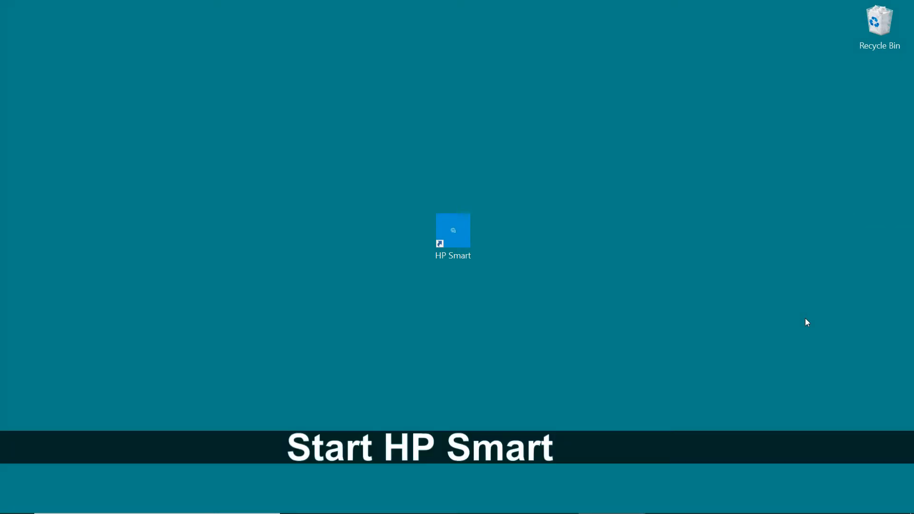
# Launch HP Smart from the desktop shortcut and go to its Scan screen.
pyautogui.click(453, 233)
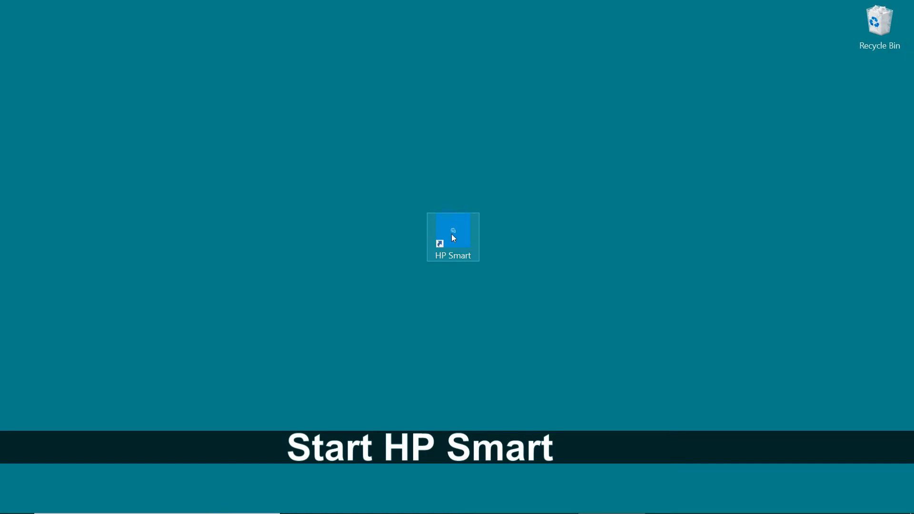
pyautogui.doubleClick(453, 231)
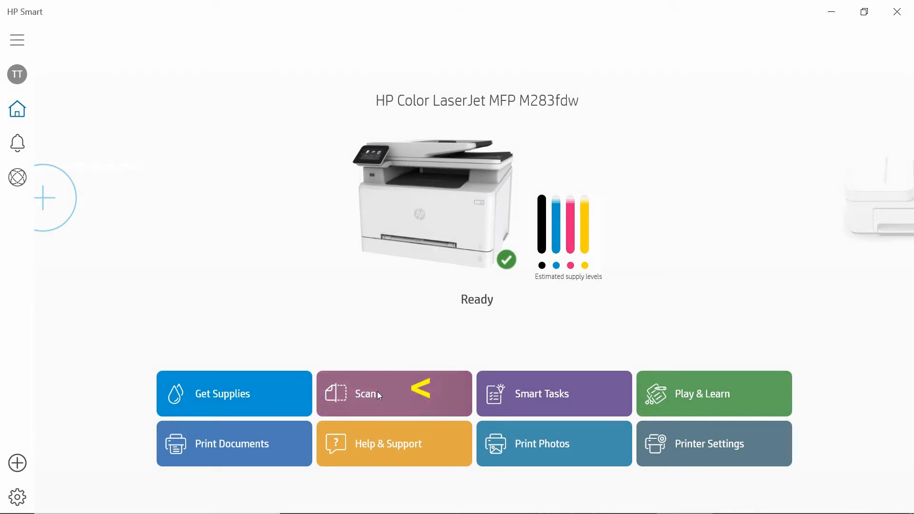
pyautogui.click(393, 393)
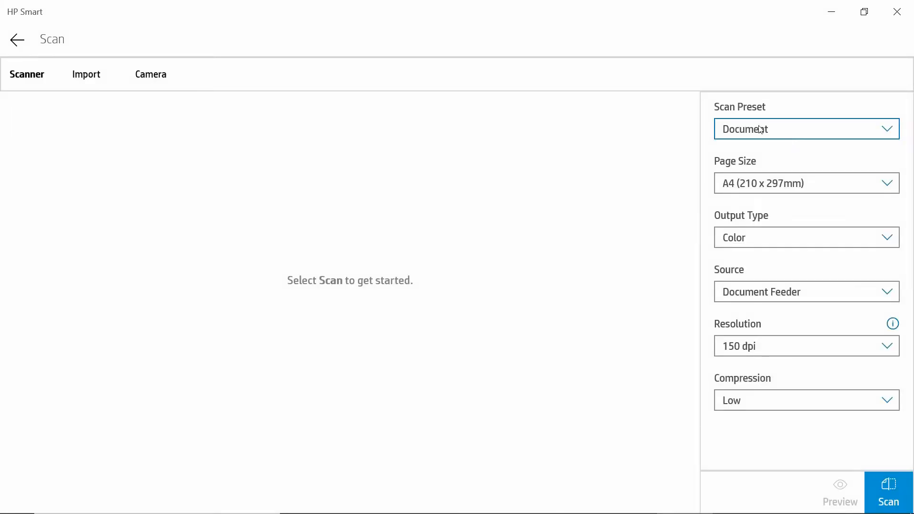
# Choose the Document scan preset with pages taken from the Document Feeder.
pyautogui.click(806, 128)
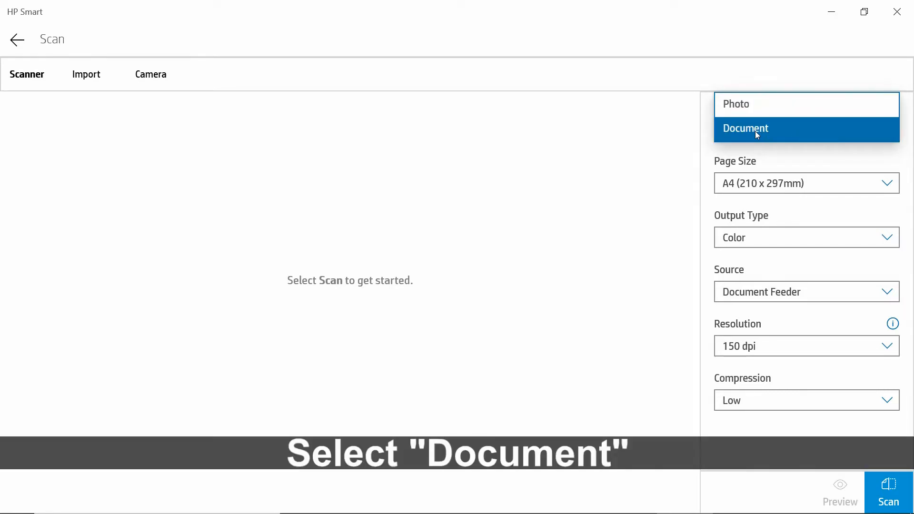
pyautogui.click(745, 129)
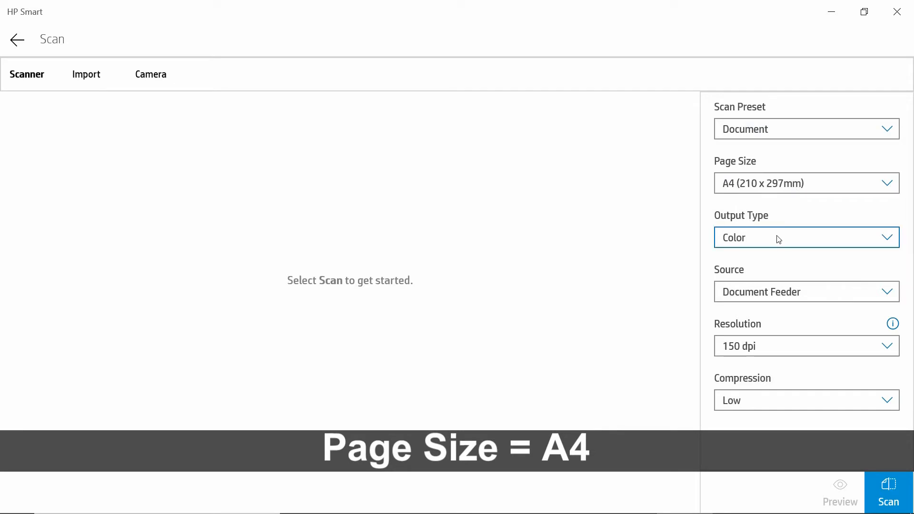
pyautogui.click(805, 237)
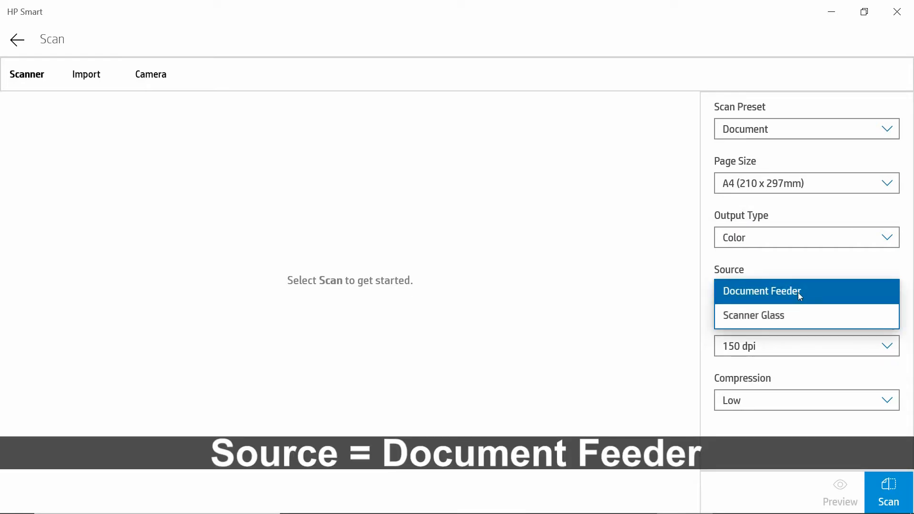
pyautogui.click(762, 292)
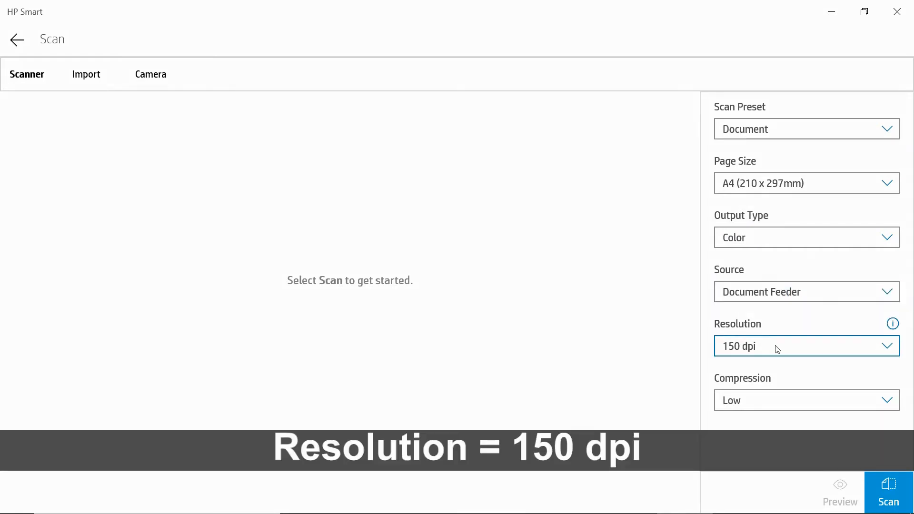
# Set the scan resolution to 150 dpi and compression to Medium.
pyautogui.click(807, 345)
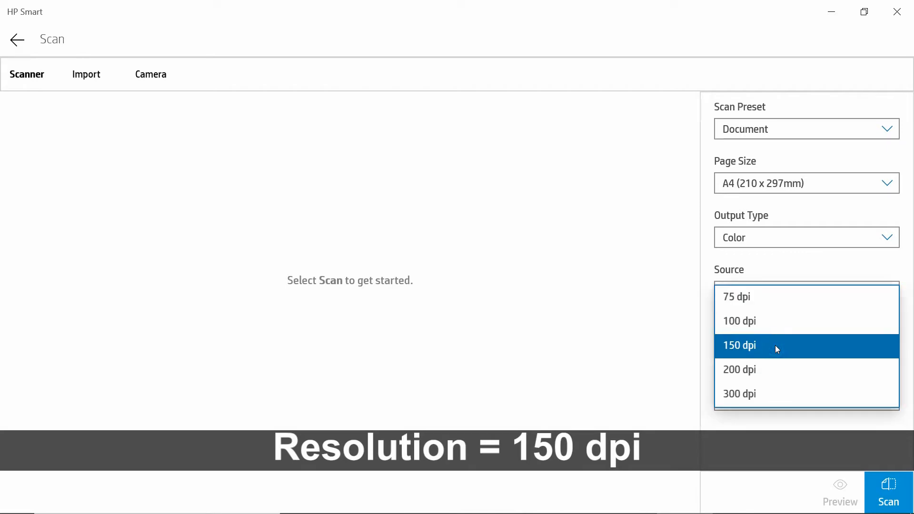
pyautogui.click(738, 345)
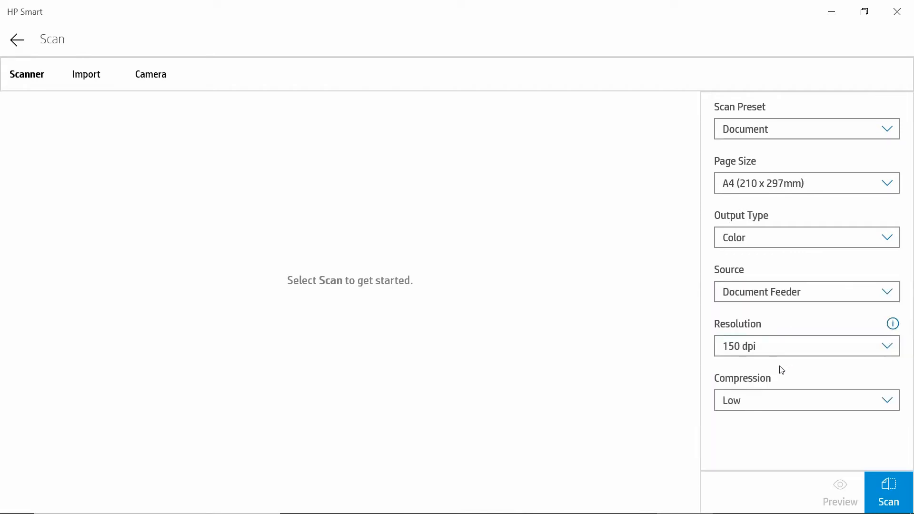
pyautogui.click(806, 400)
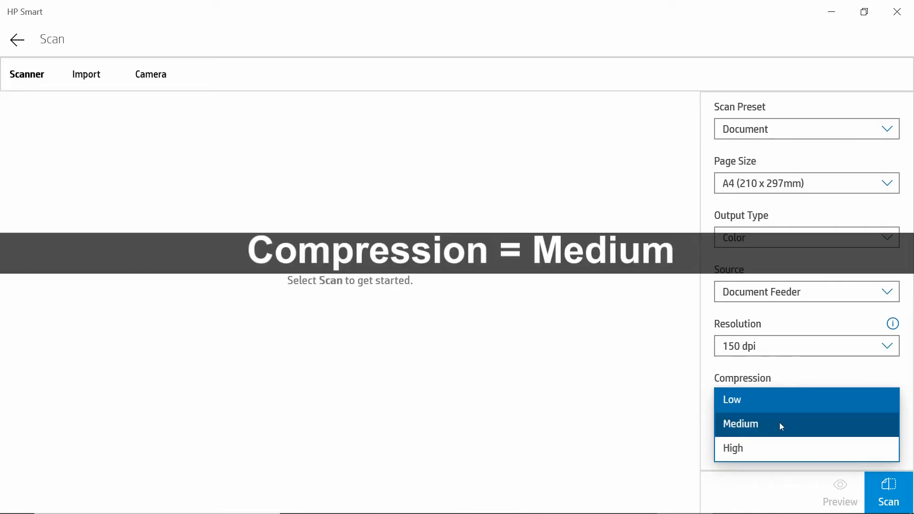
pyautogui.click(741, 424)
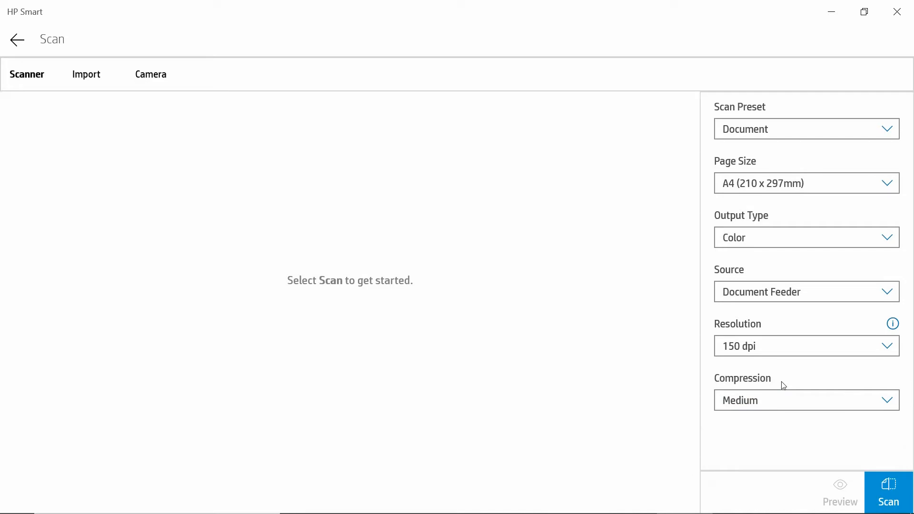
pyautogui.moveTo(775, 446)
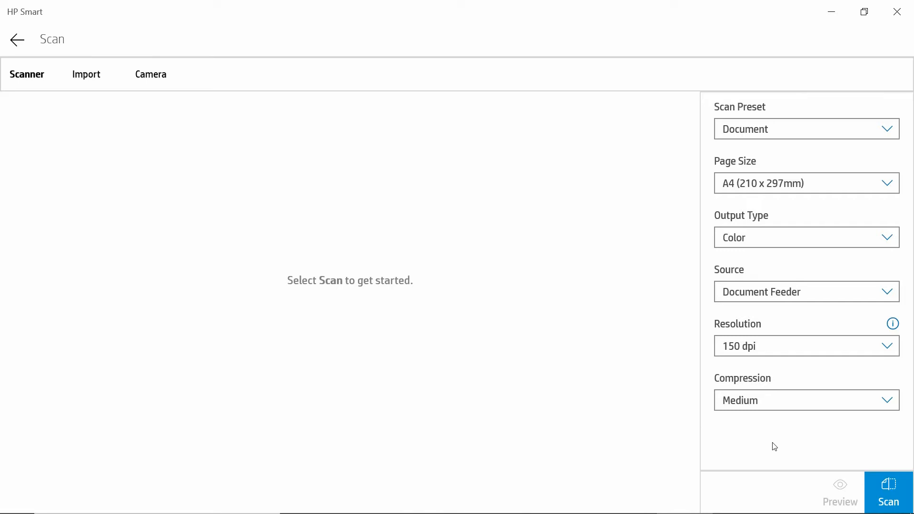
pyautogui.click(887, 492)
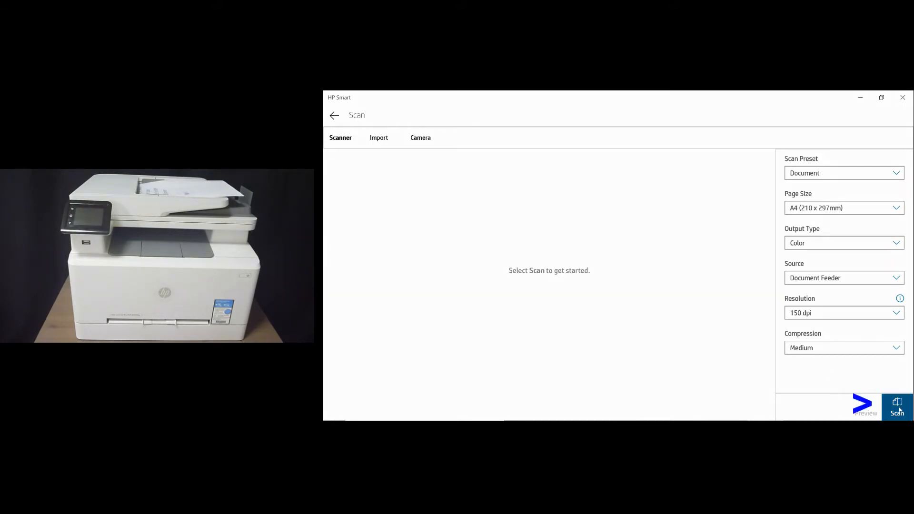
# Scan both loaded pages from the document feeder into a two-page result.
pyautogui.click(897, 406)
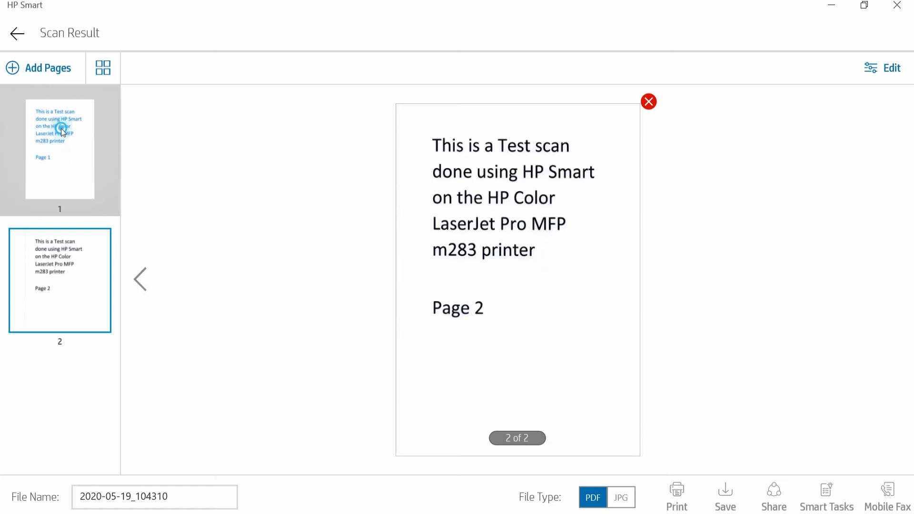
# Preview scanned page 1, then start saving the scan as a PDF.
pyautogui.click(59, 280)
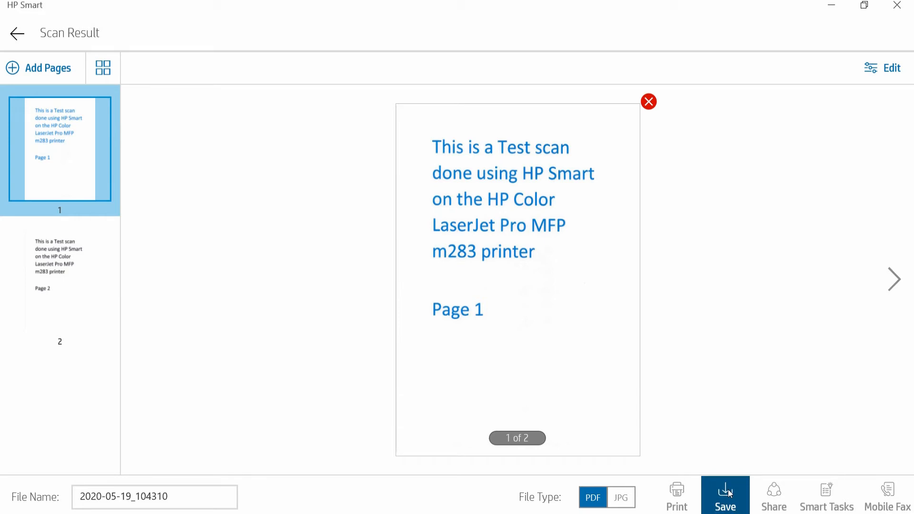
pyautogui.click(725, 496)
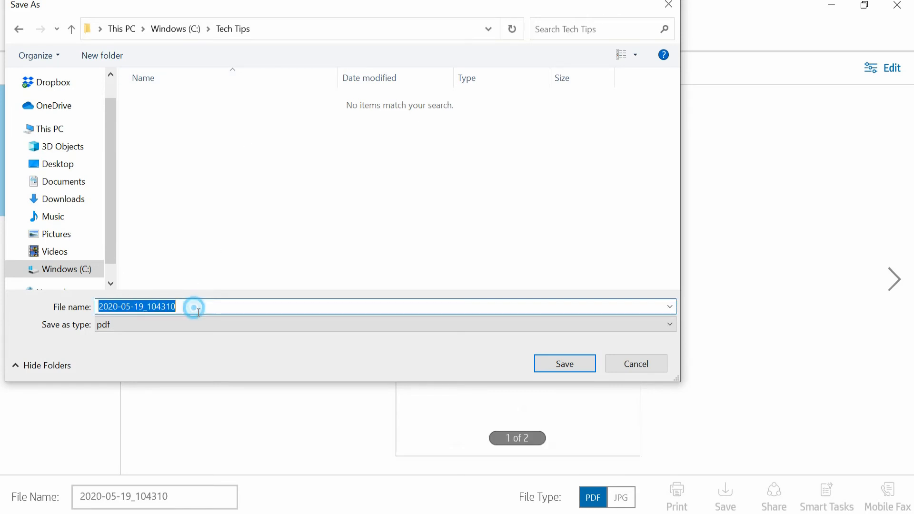
# Save the scan as 'Test scan on HP Smart.pdf' and confirm the file-saved message.
pyautogui.write('Test scan on H')
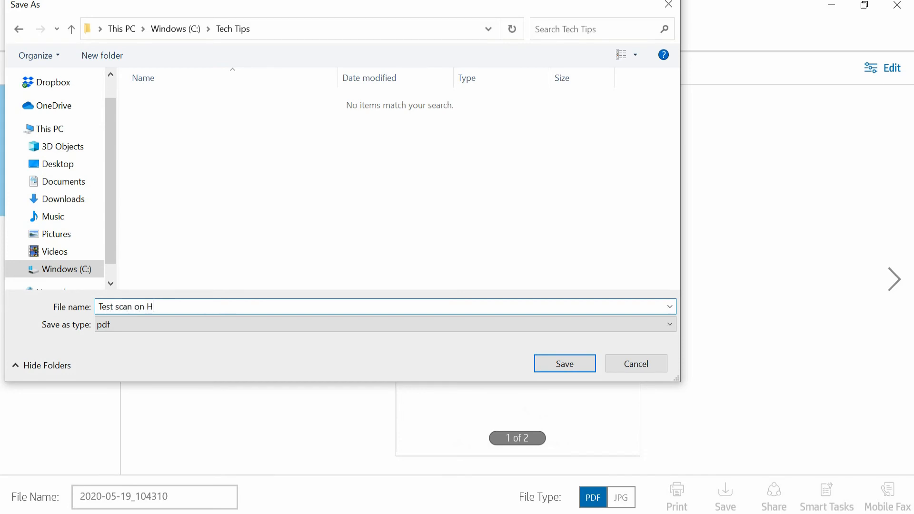
pyautogui.write('P Smart')
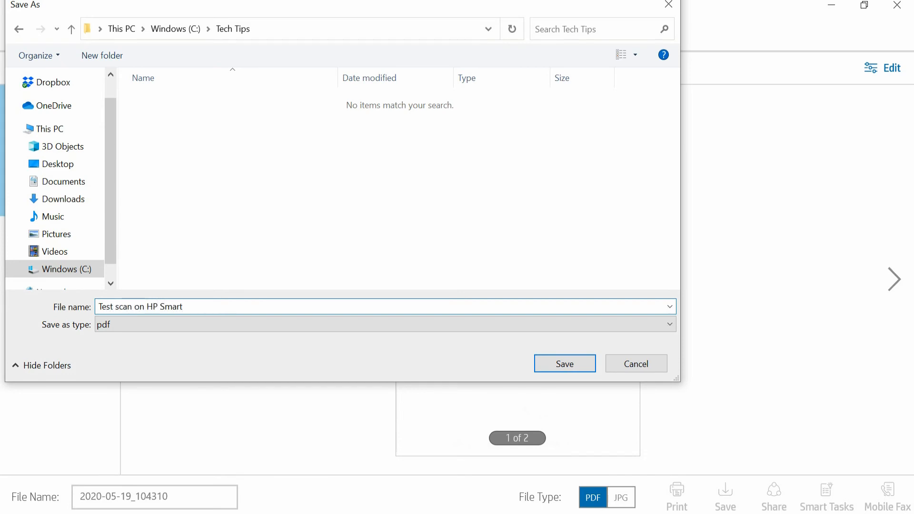
pyautogui.click(562, 363)
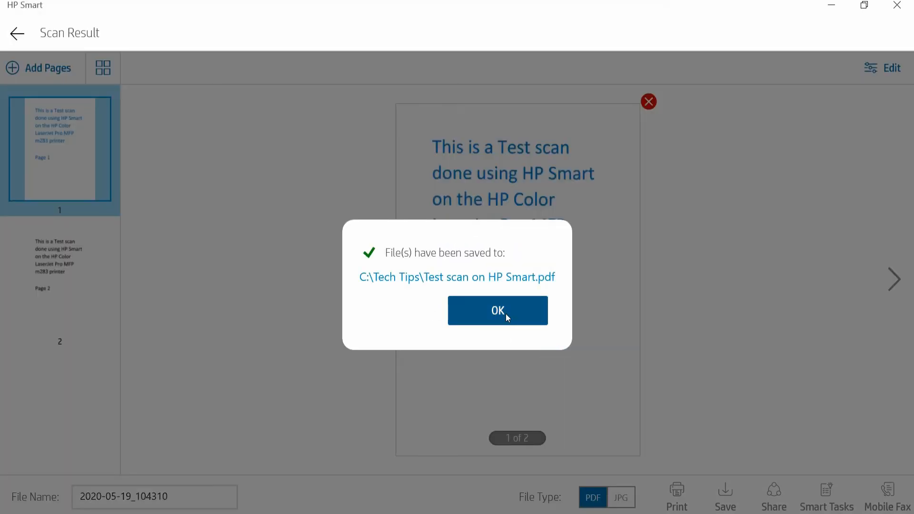
pyautogui.click(497, 310)
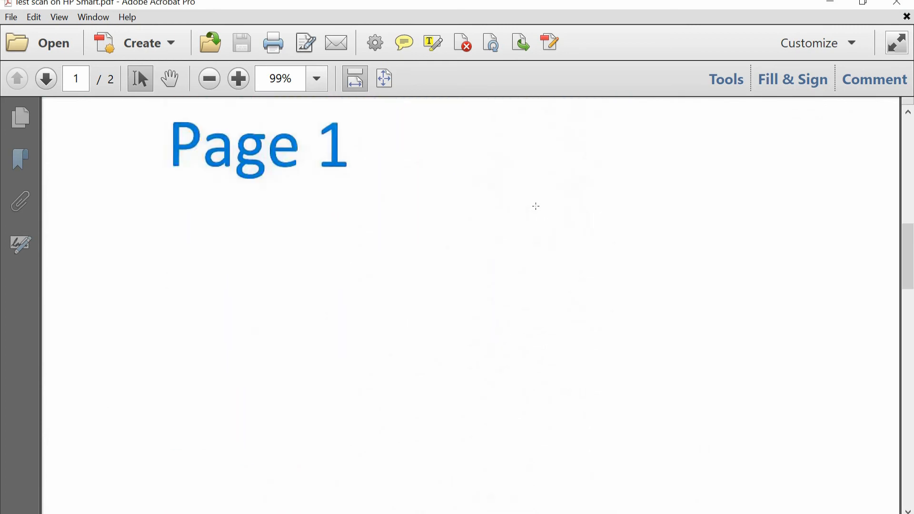
# Advance to page 2 of the saved scan PDF in Acrobat.
pyautogui.click(46, 79)
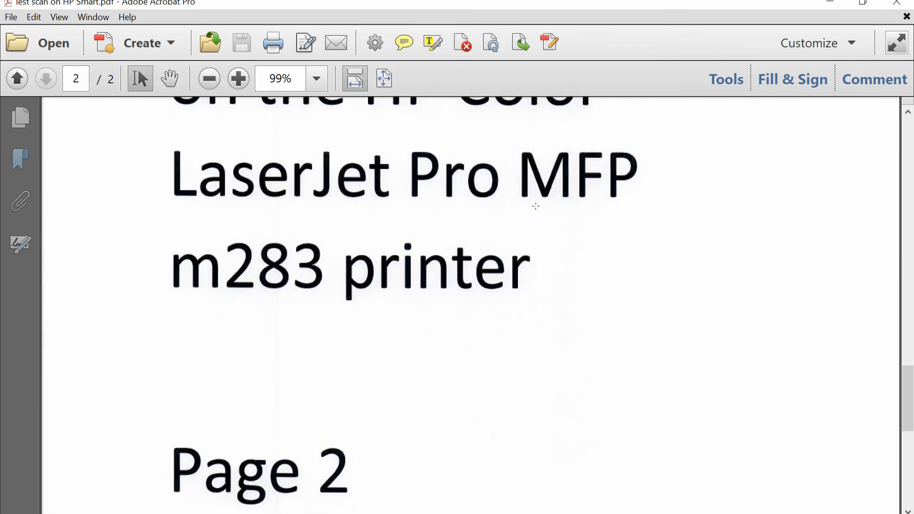